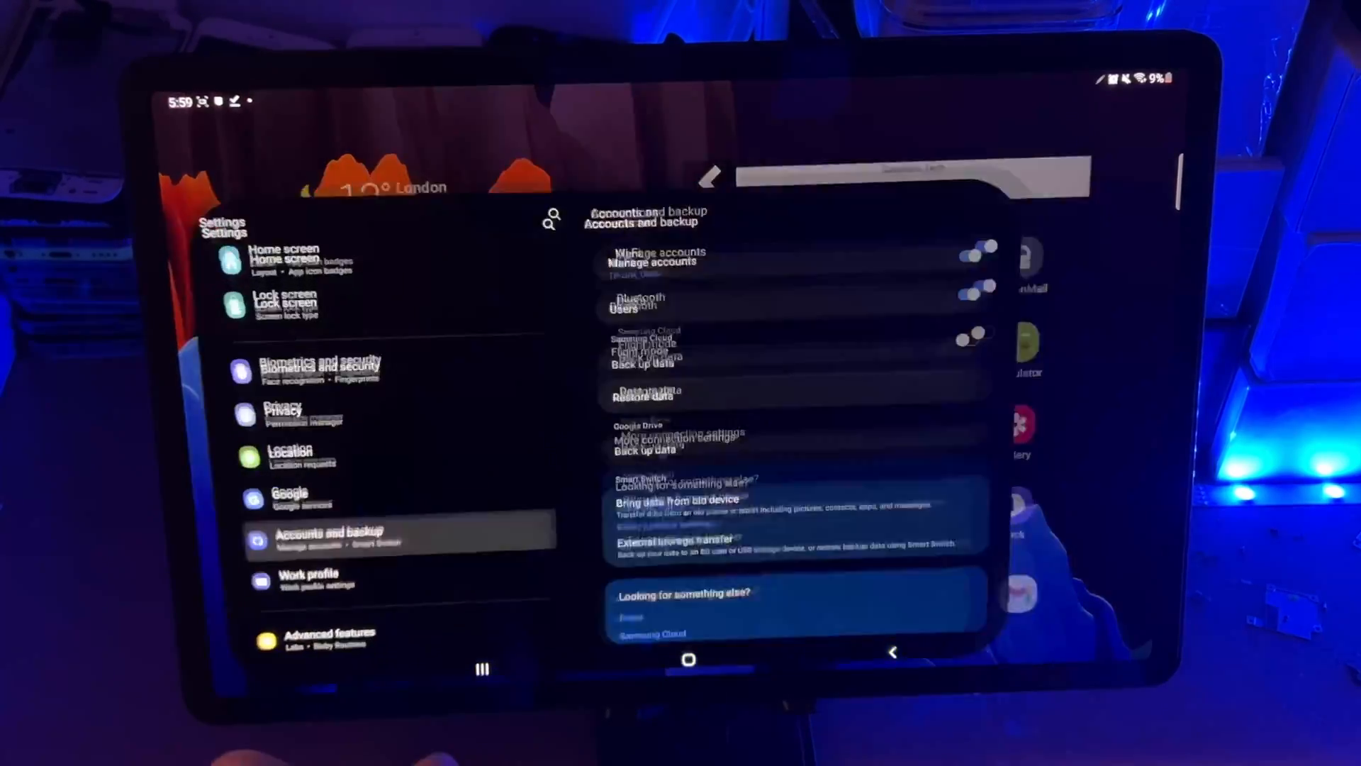
# Search Settings using the recent 'screen recorder' query.
pyautogui.click(550, 218)
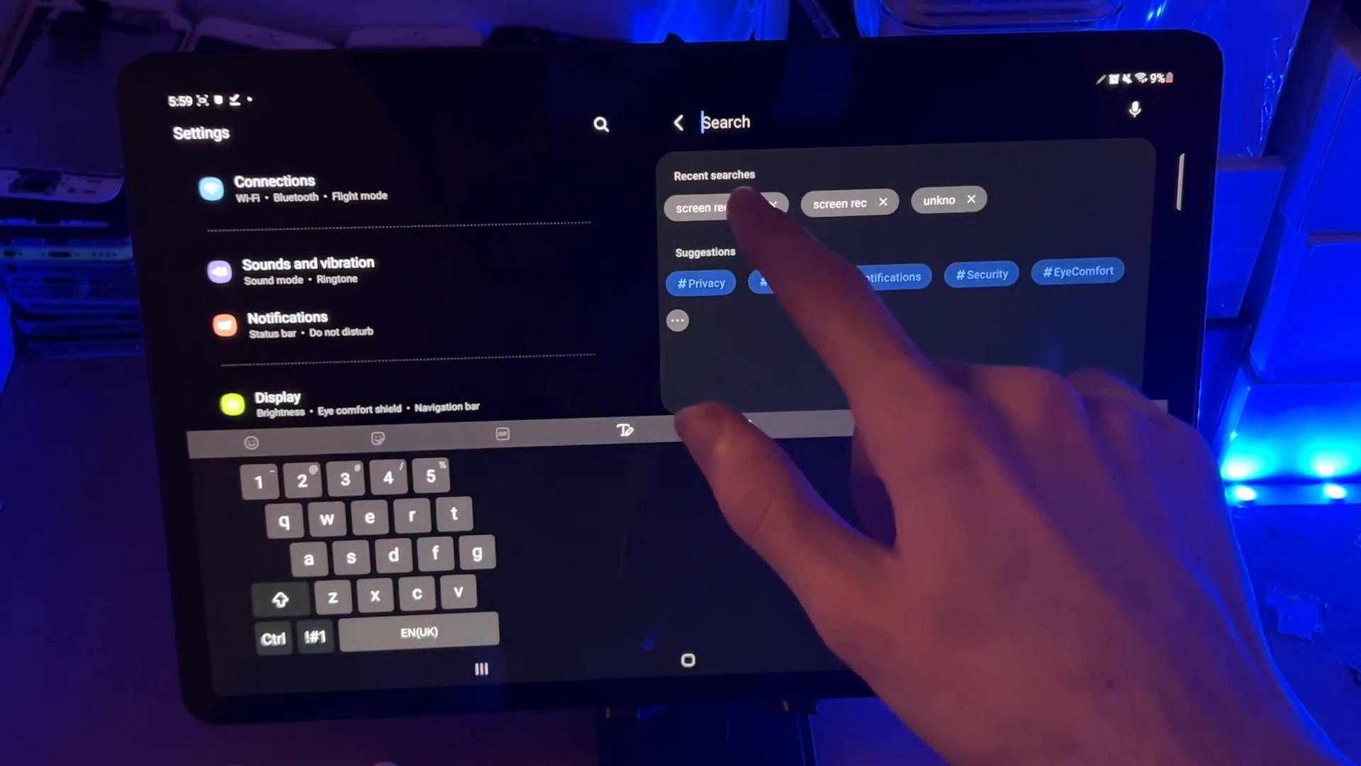
pyautogui.click(701, 207)
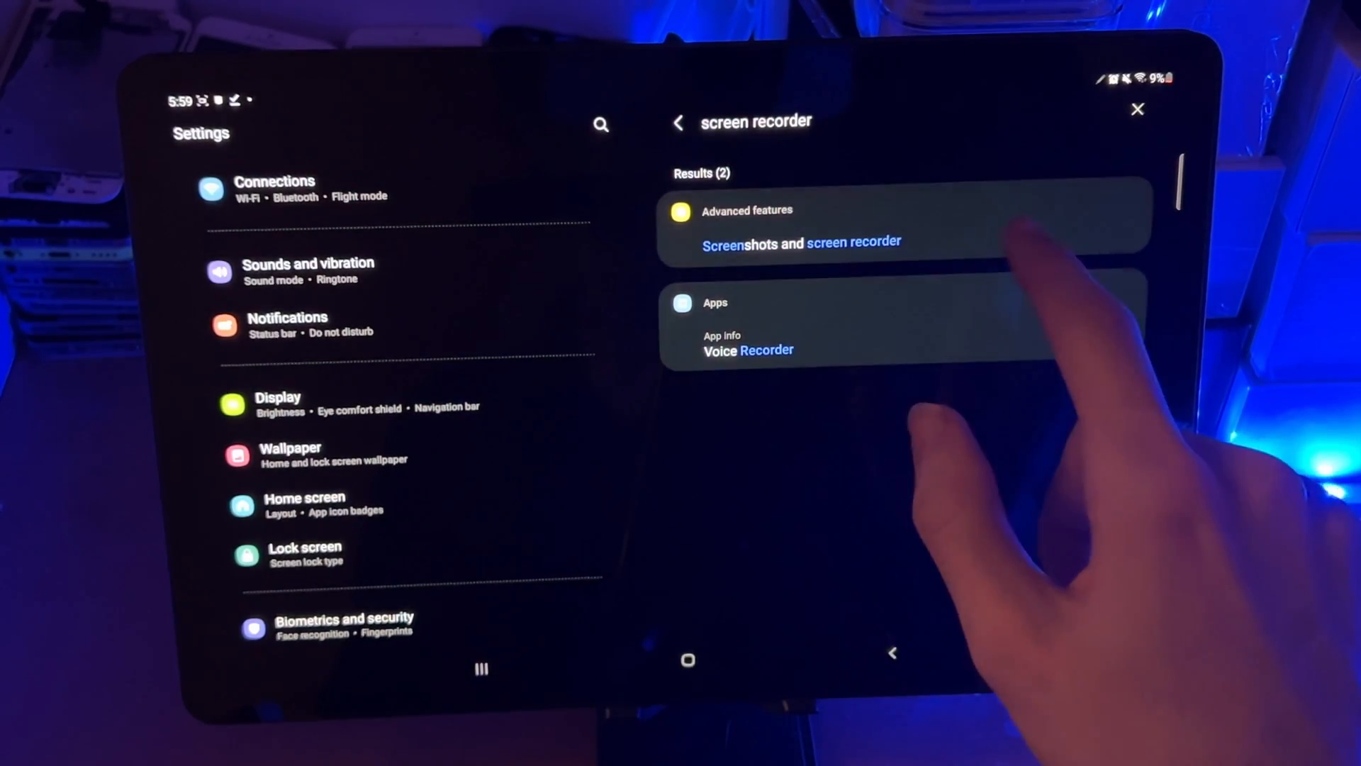
# Open Screenshots and screen recorder and keep recording sound on Media sounds.
pyautogui.click(801, 241)
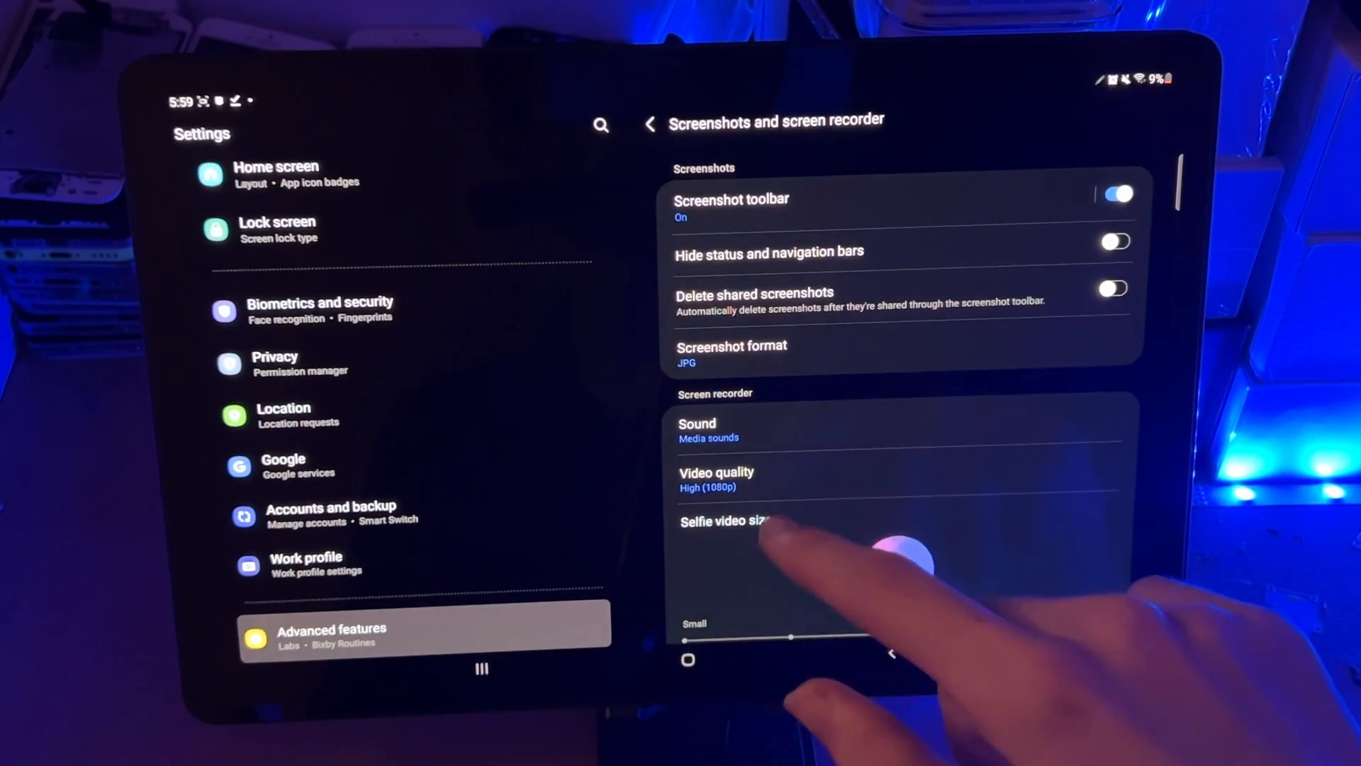
pyautogui.moveTo(790, 638); pyautogui.dragTo(1111, 599)
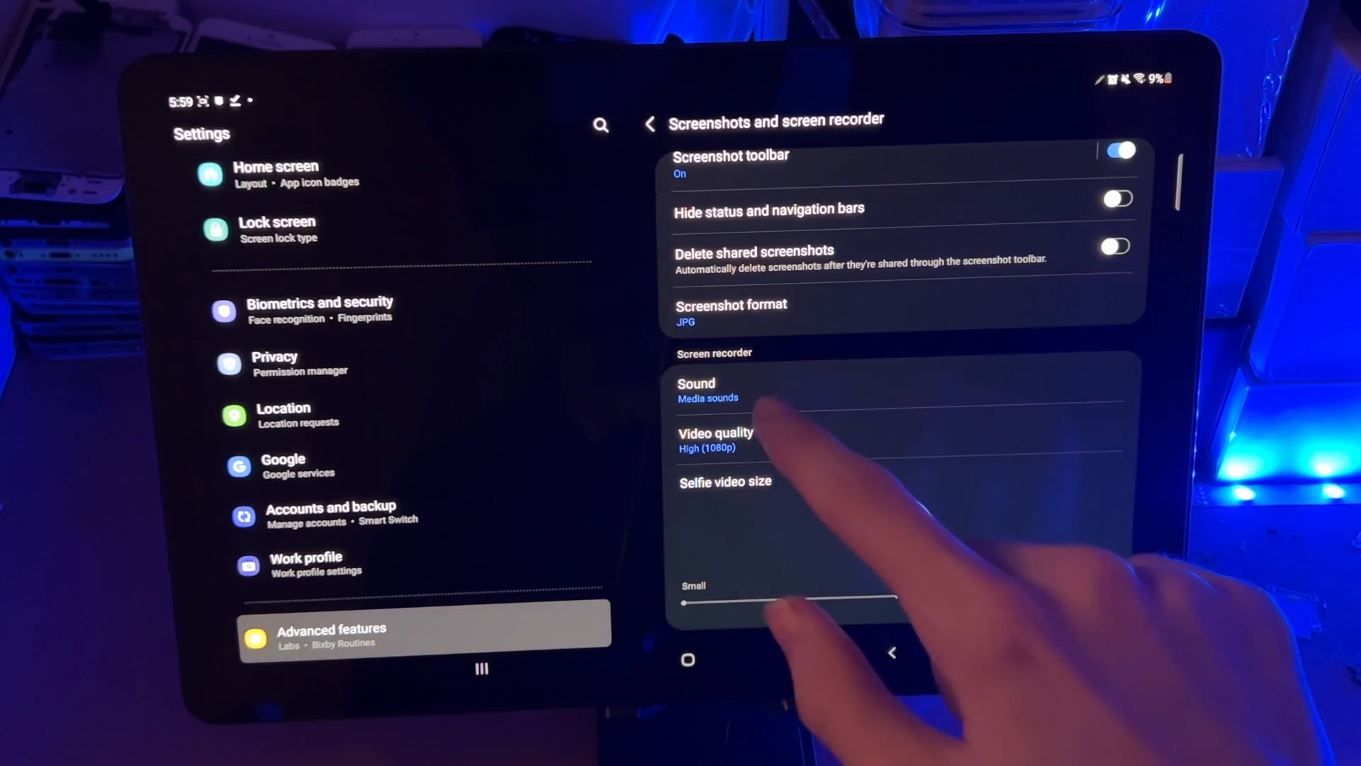
pyautogui.click(697, 391)
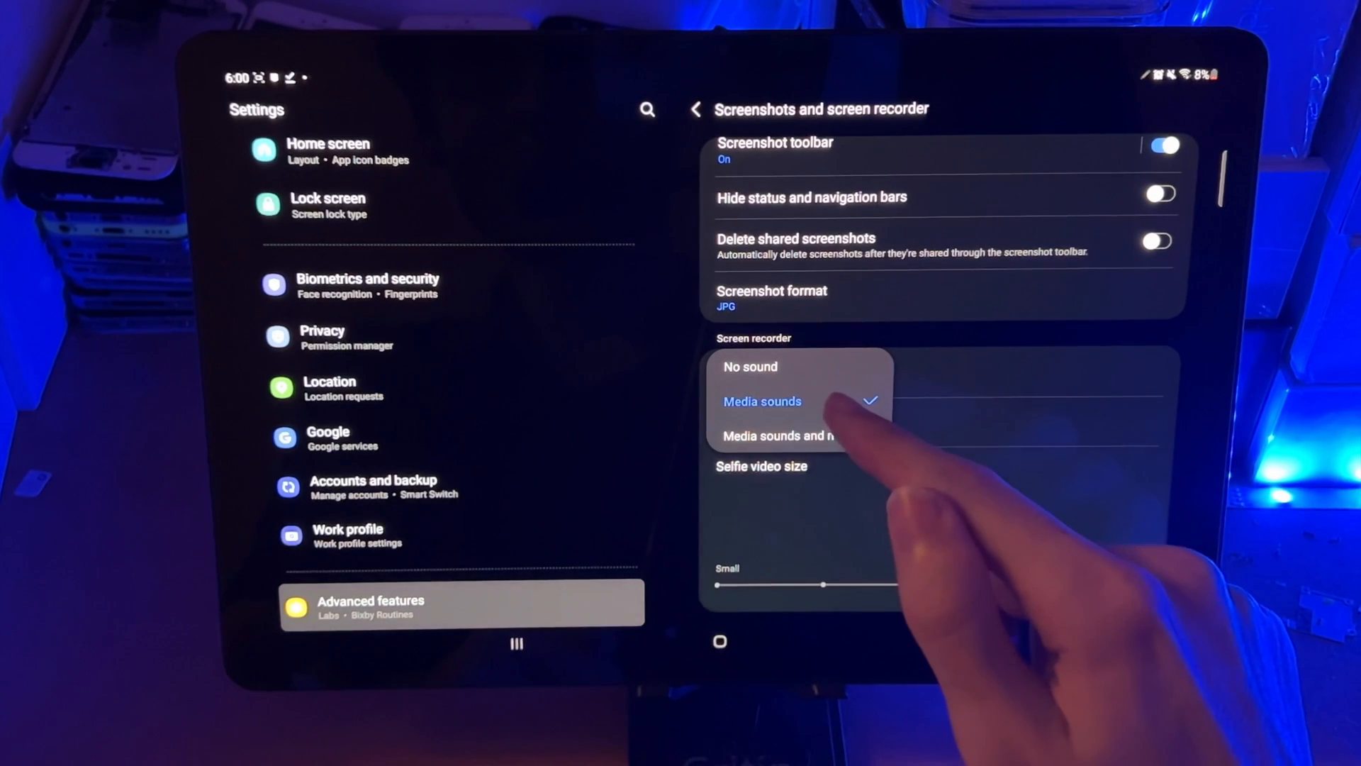
pyautogui.click(762, 400)
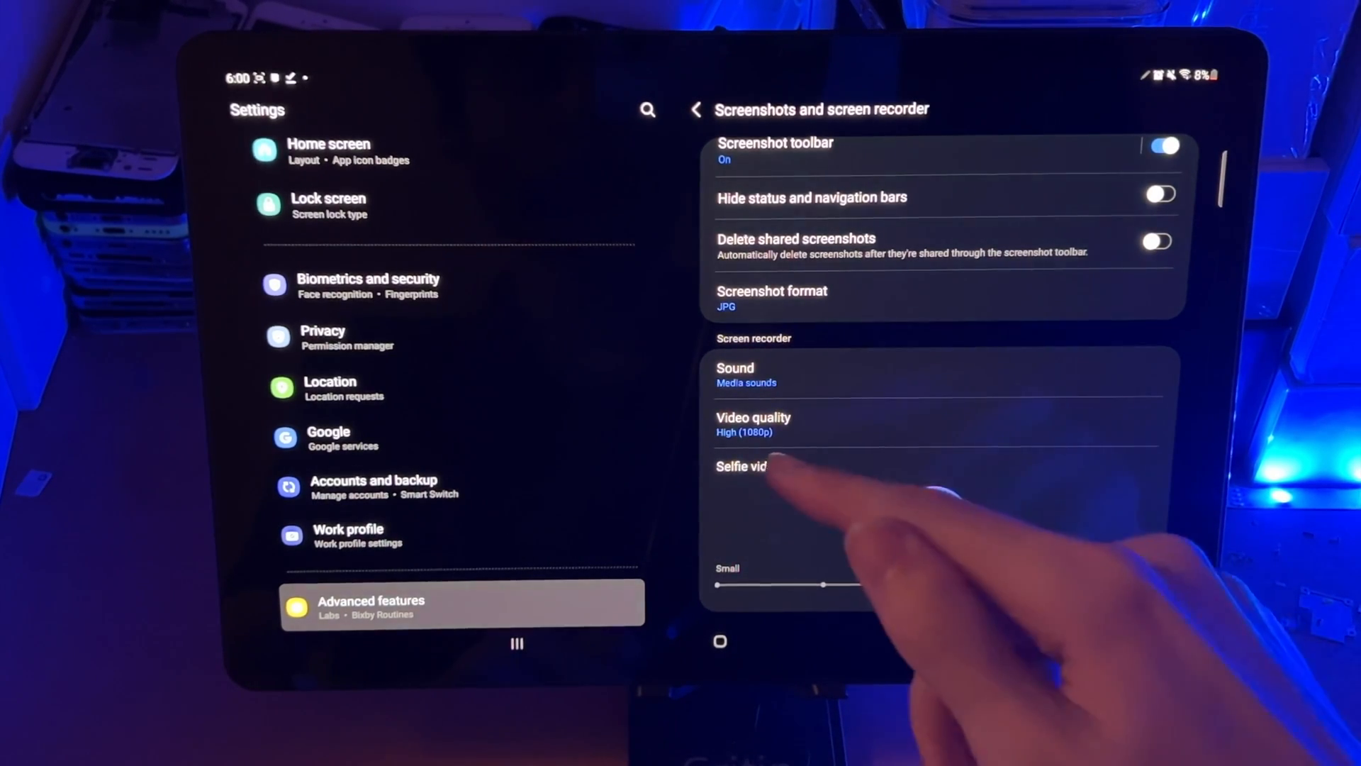
# Keep the screen recorder video quality at High (1080p).
pyautogui.click(753, 424)
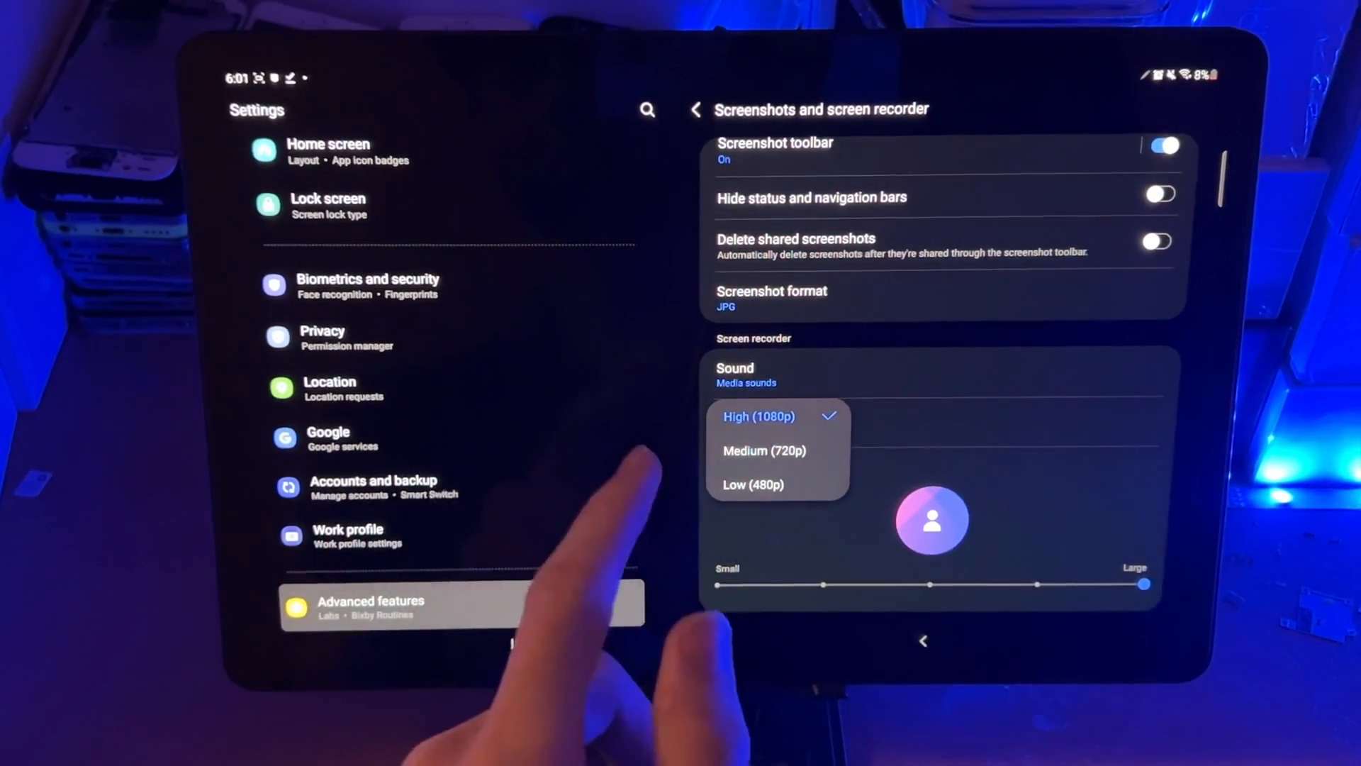
pyautogui.click(758, 417)
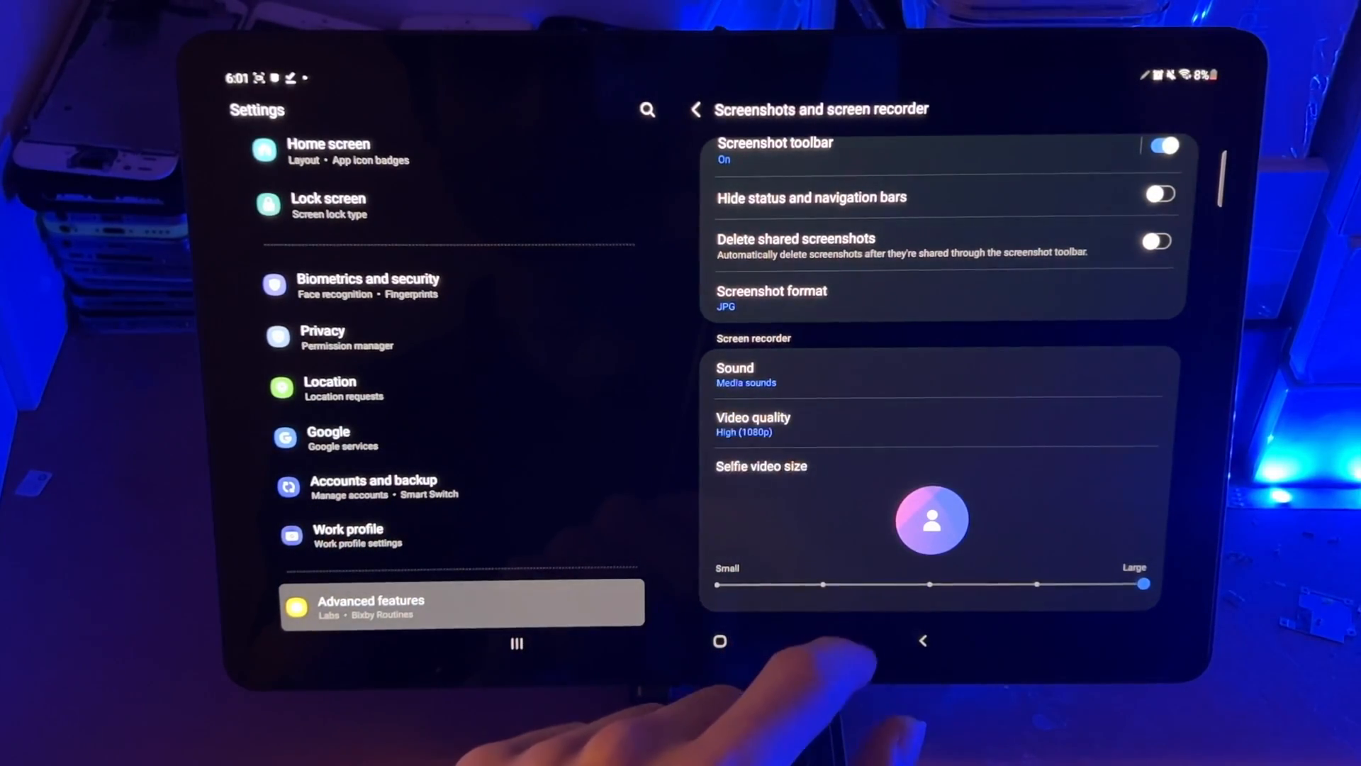
# Adjust the Selfie video size slider until it rests at the middle step.
pyautogui.moveTo(1145, 583); pyautogui.dragTo(717, 584)
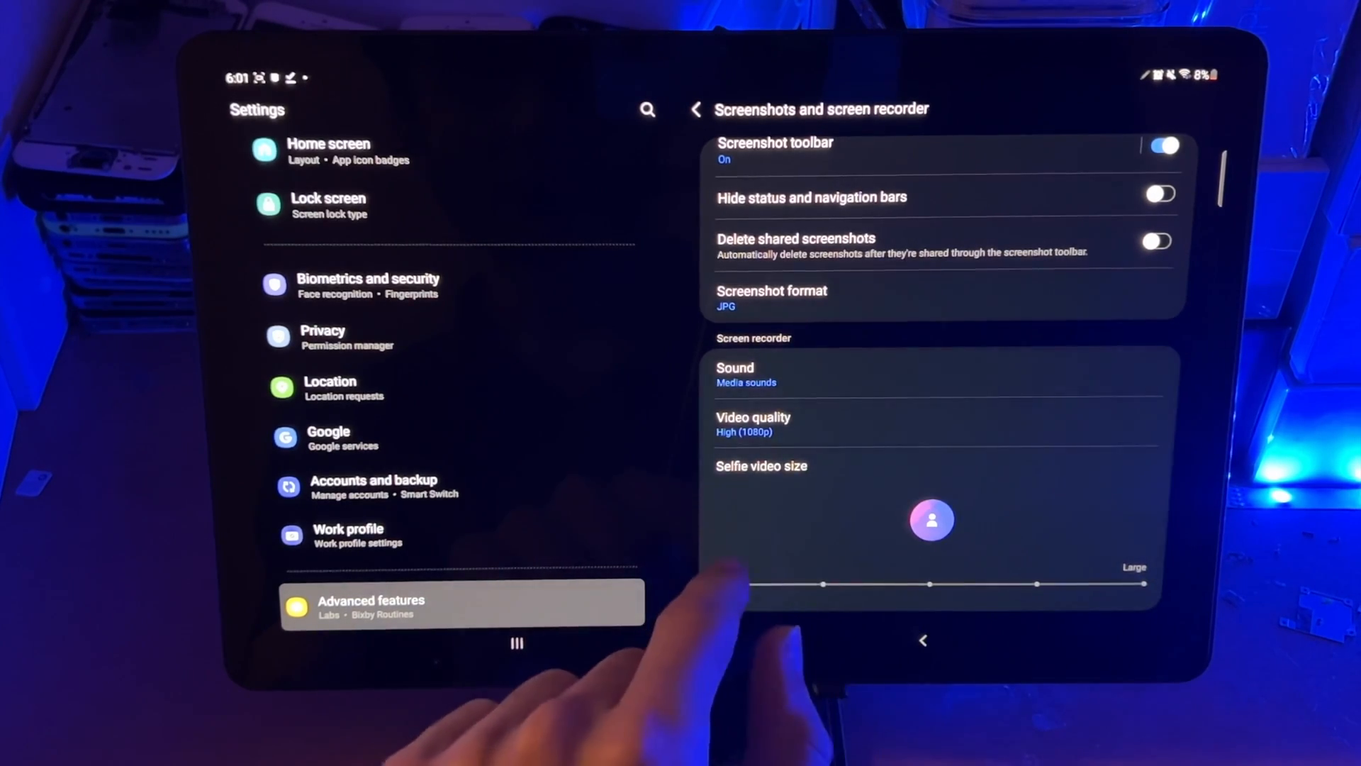
pyautogui.moveTo(929, 583); pyautogui.dragTo(1142, 583)
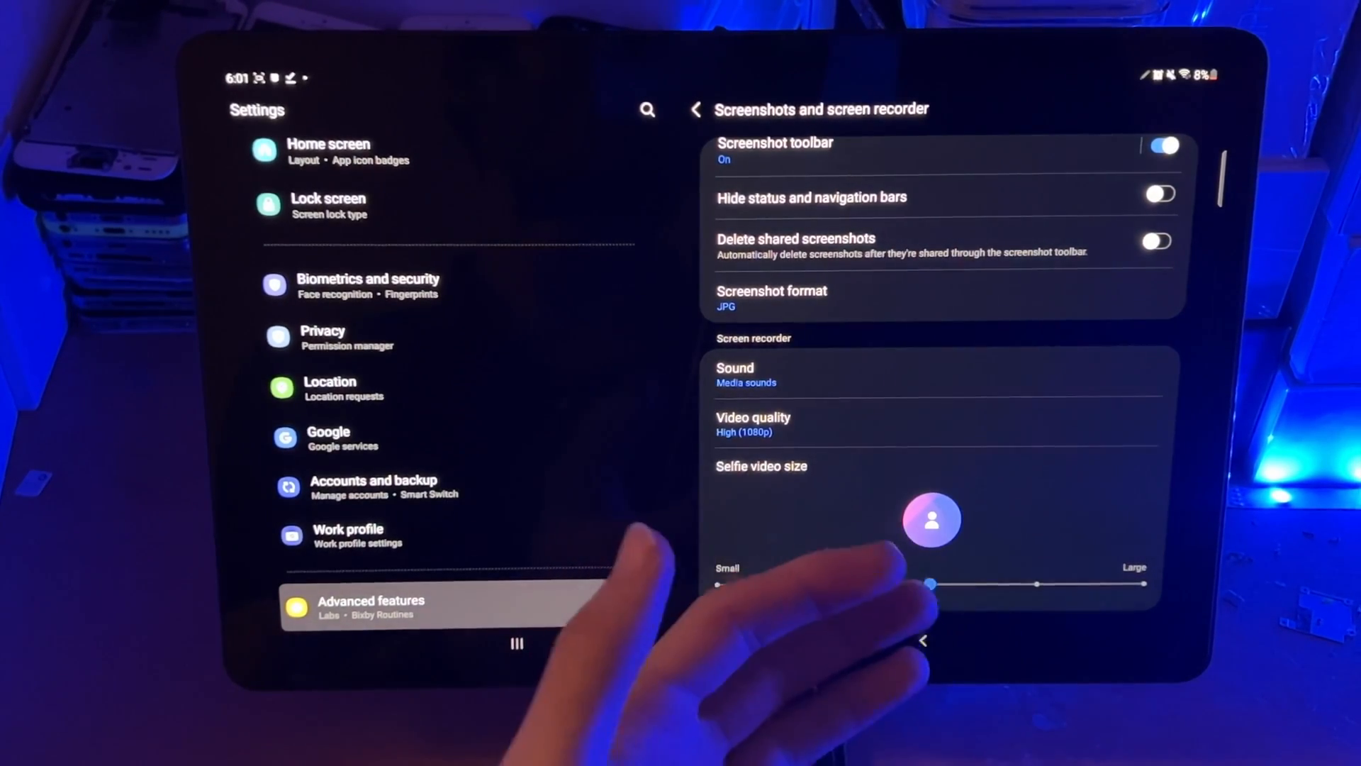
pyautogui.moveTo(929, 584); pyautogui.dragTo(928, 583)
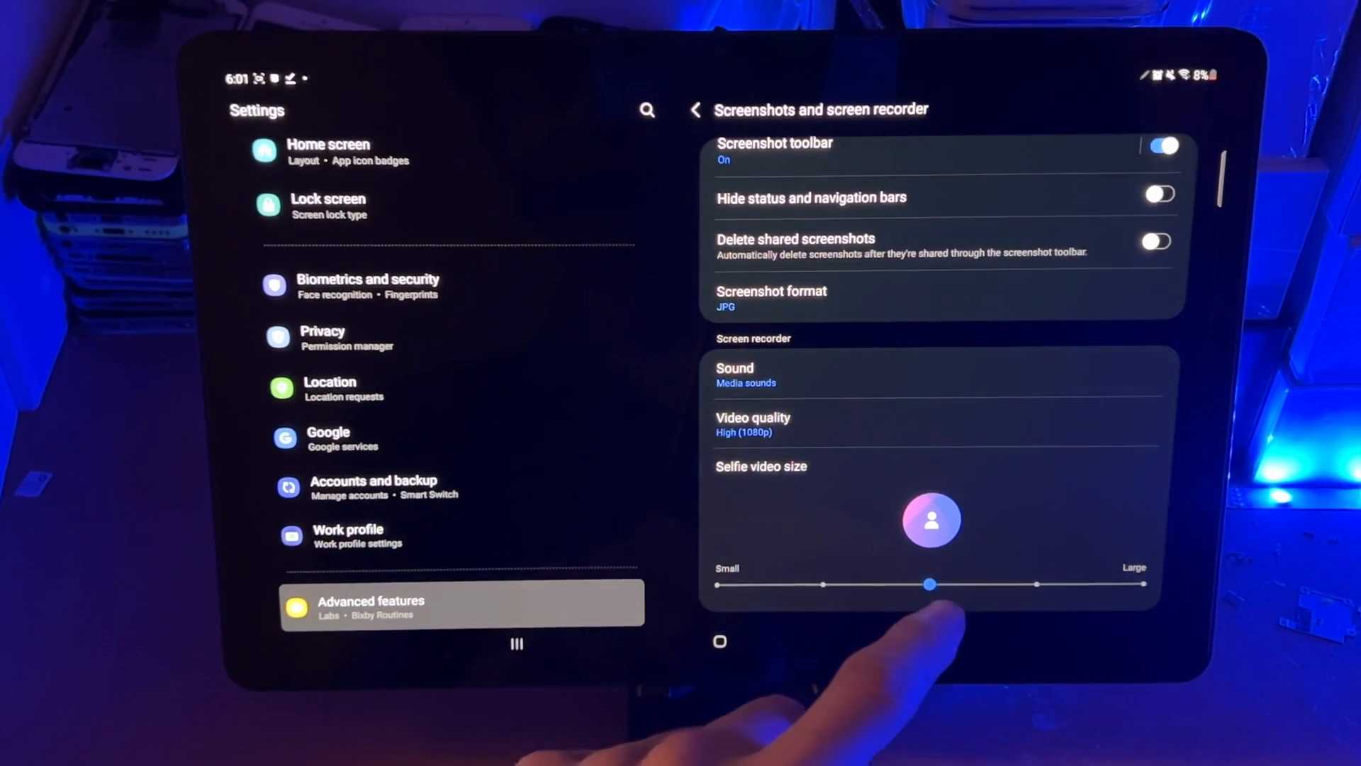
pyautogui.moveTo(929, 584); pyautogui.dragTo(1142, 584)
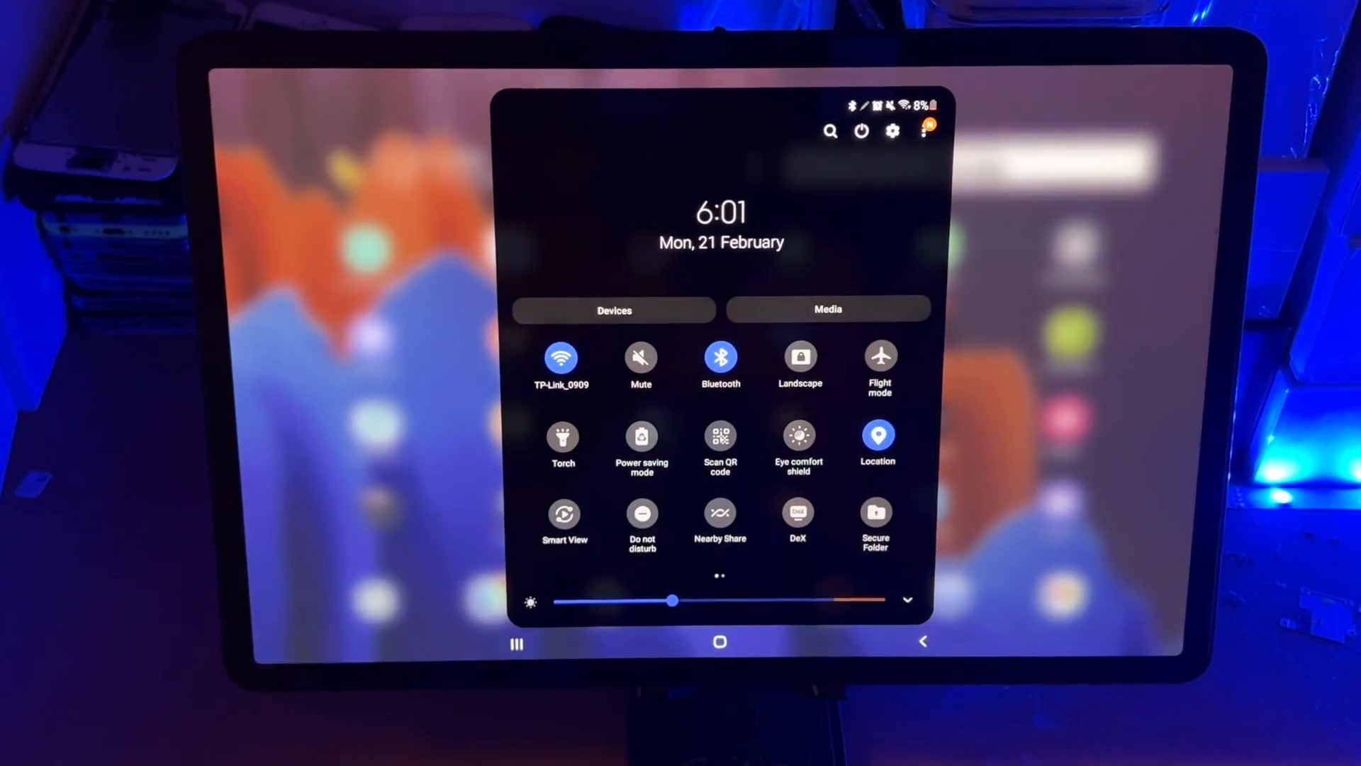
# Swipe to the second Quick panel page and launch Screen recorder.
pyautogui.hscroll(-3)
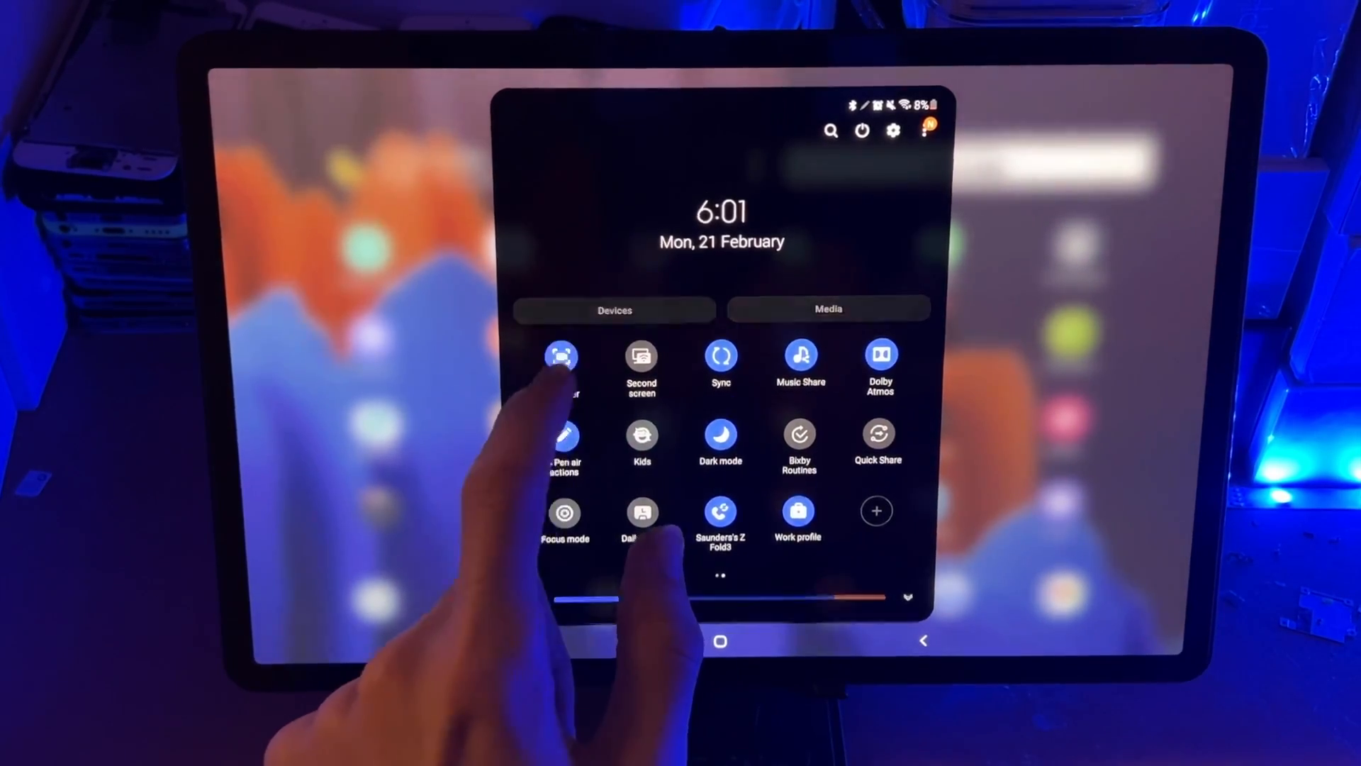
pyautogui.click(561, 356)
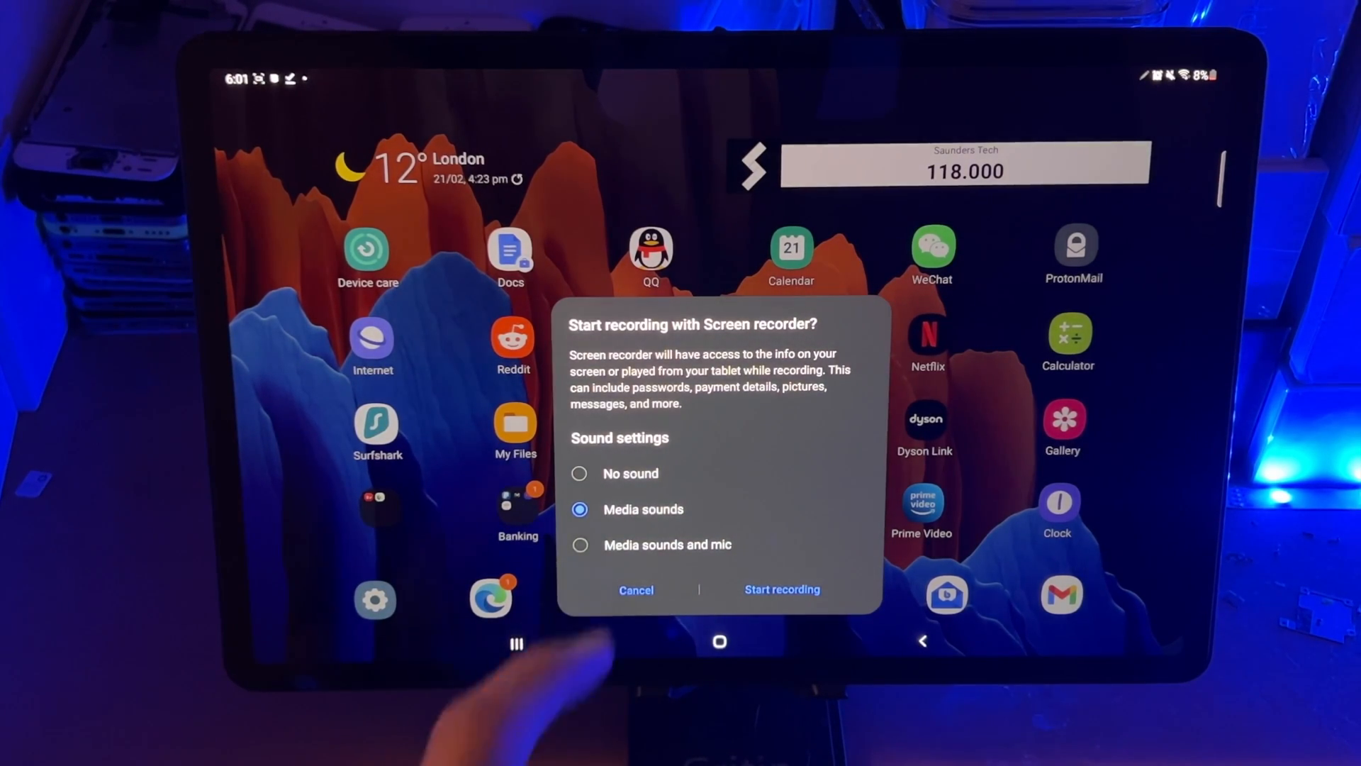
# Choose Media sounds in the start prompt and begin recording.
pyautogui.click(579, 545)
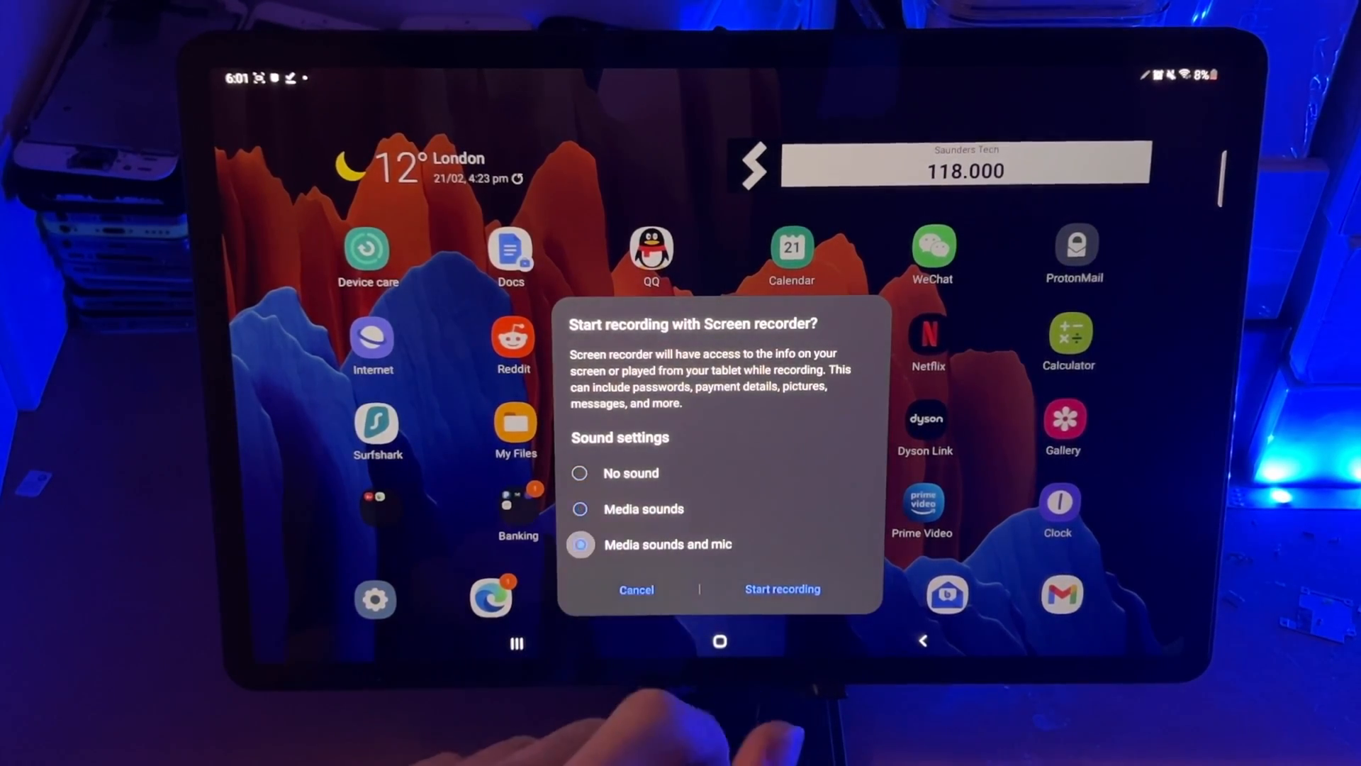
pyautogui.click(580, 509)
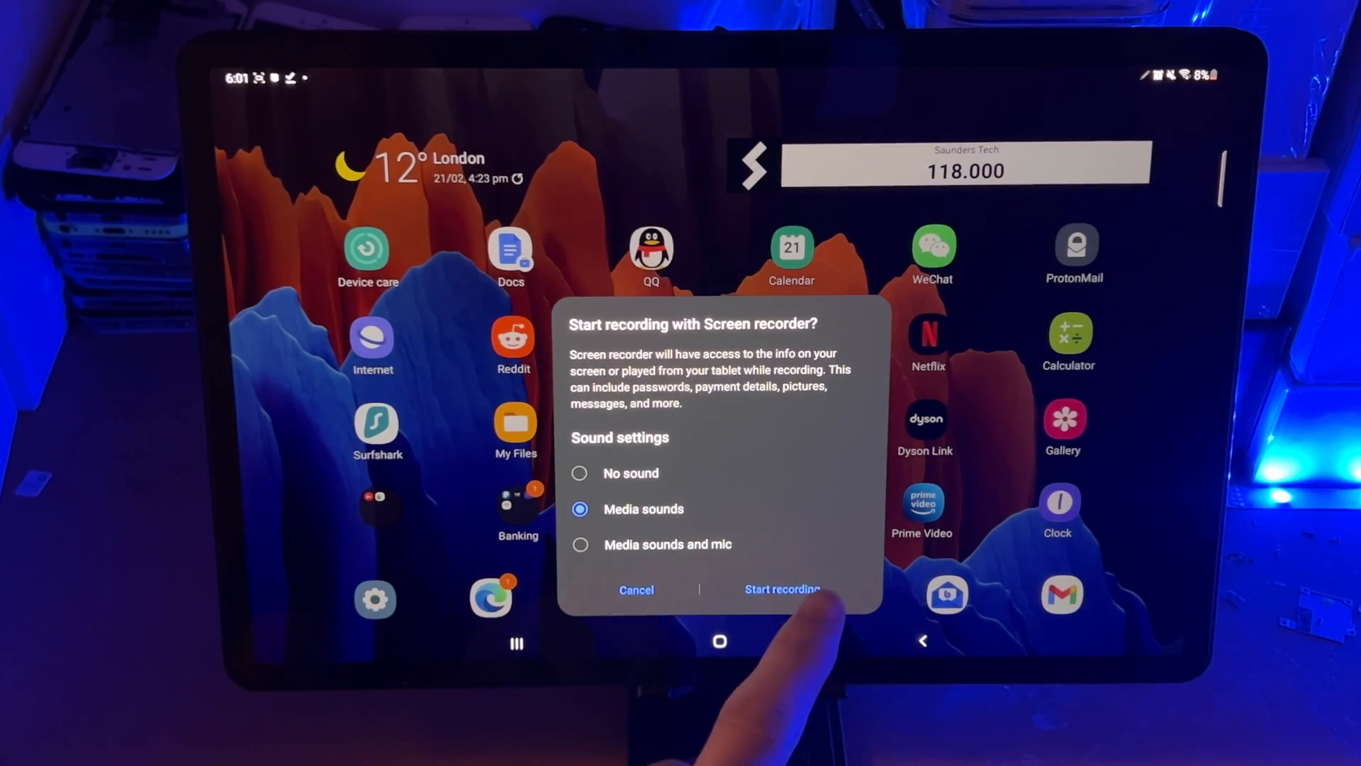
pyautogui.click(781, 589)
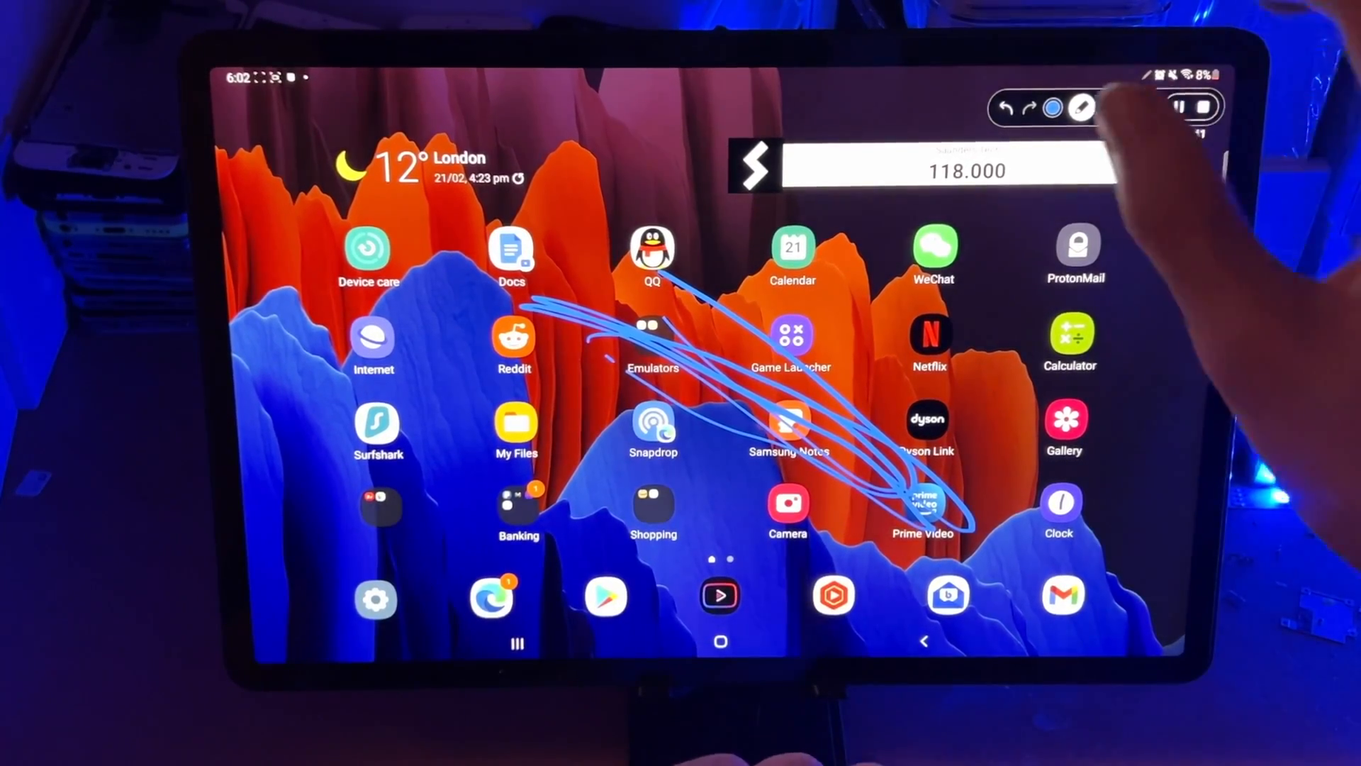
# Select the pen tool on the recording toolbar to draw over the screen.
pyautogui.click(1080, 107)
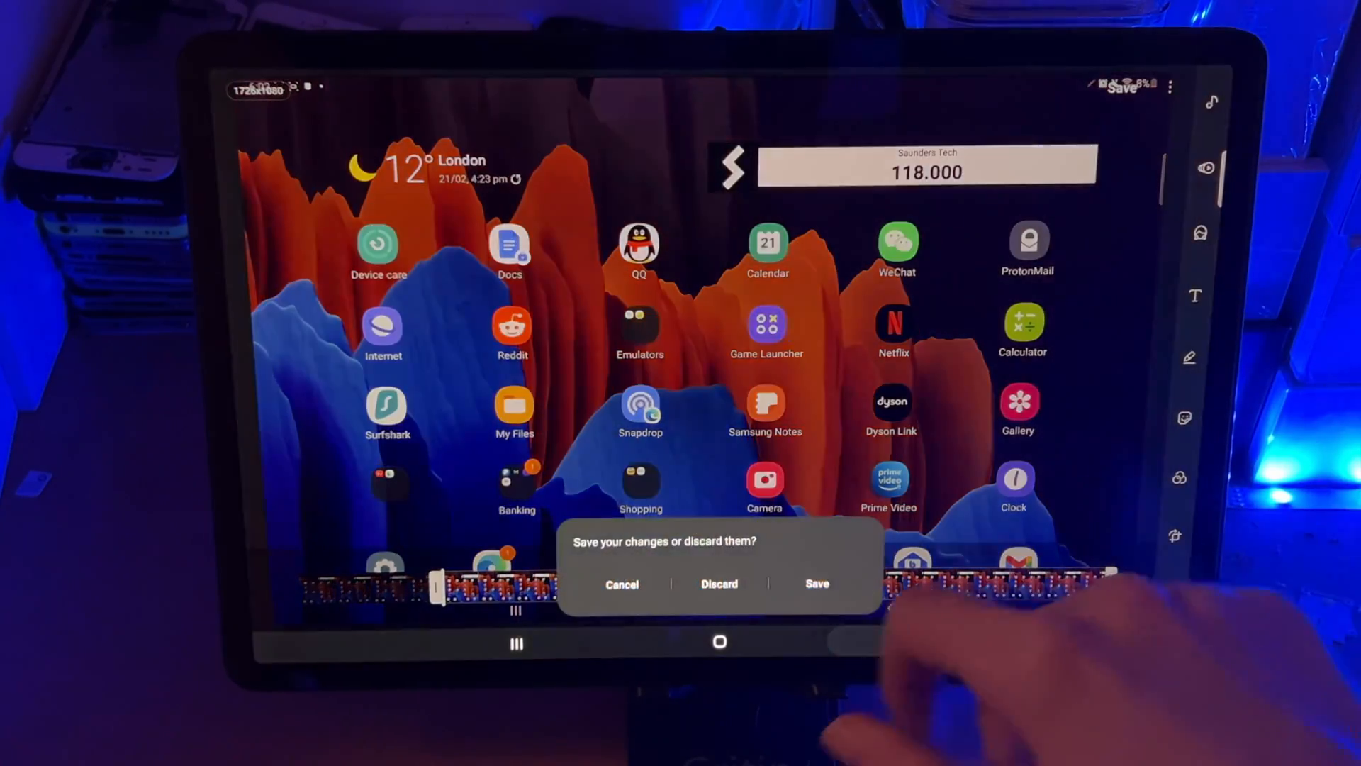
# Confirm Save in the save-or-discard prompt for the trimmed recording.
pyautogui.click(816, 583)
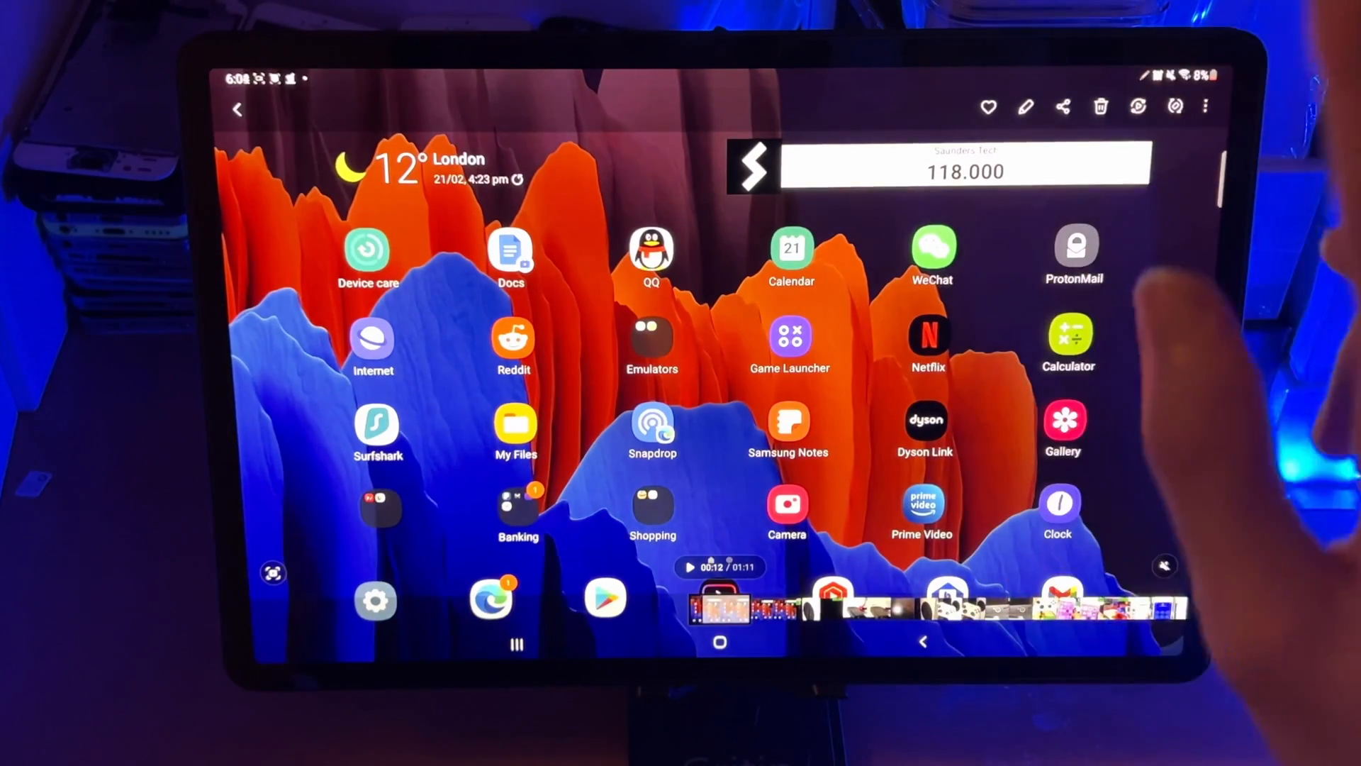